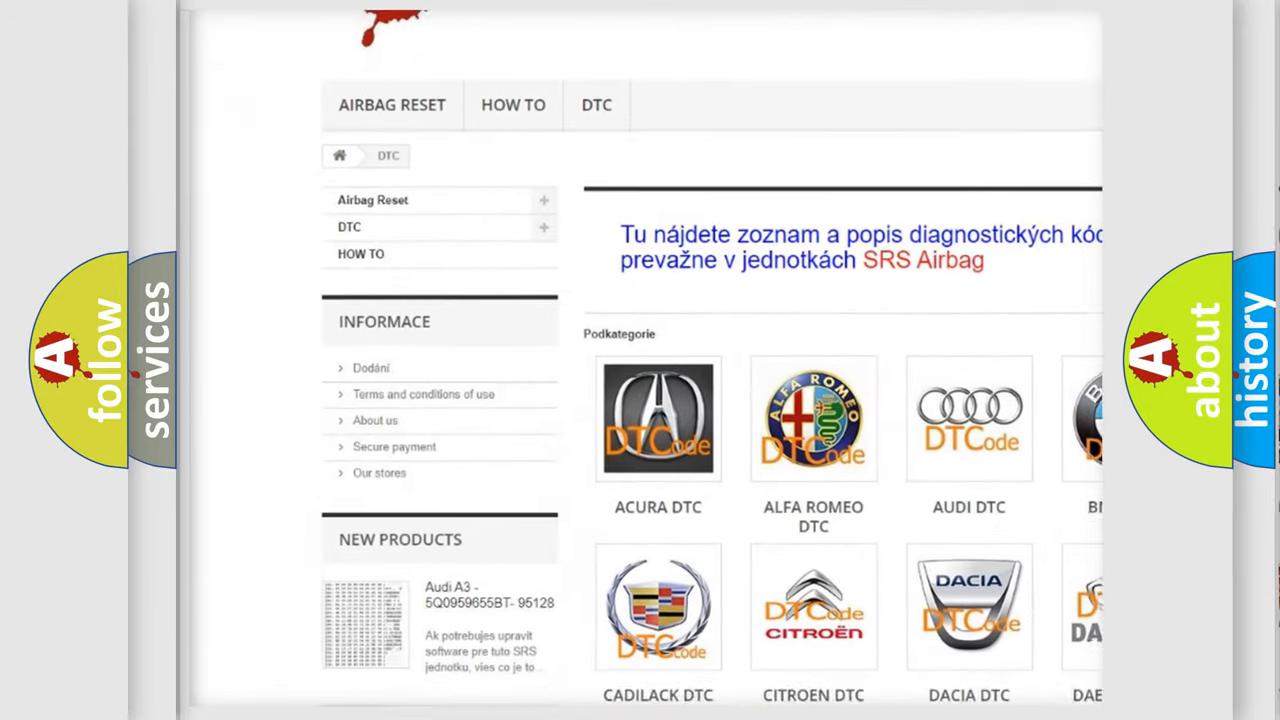
scroll(down, 3)
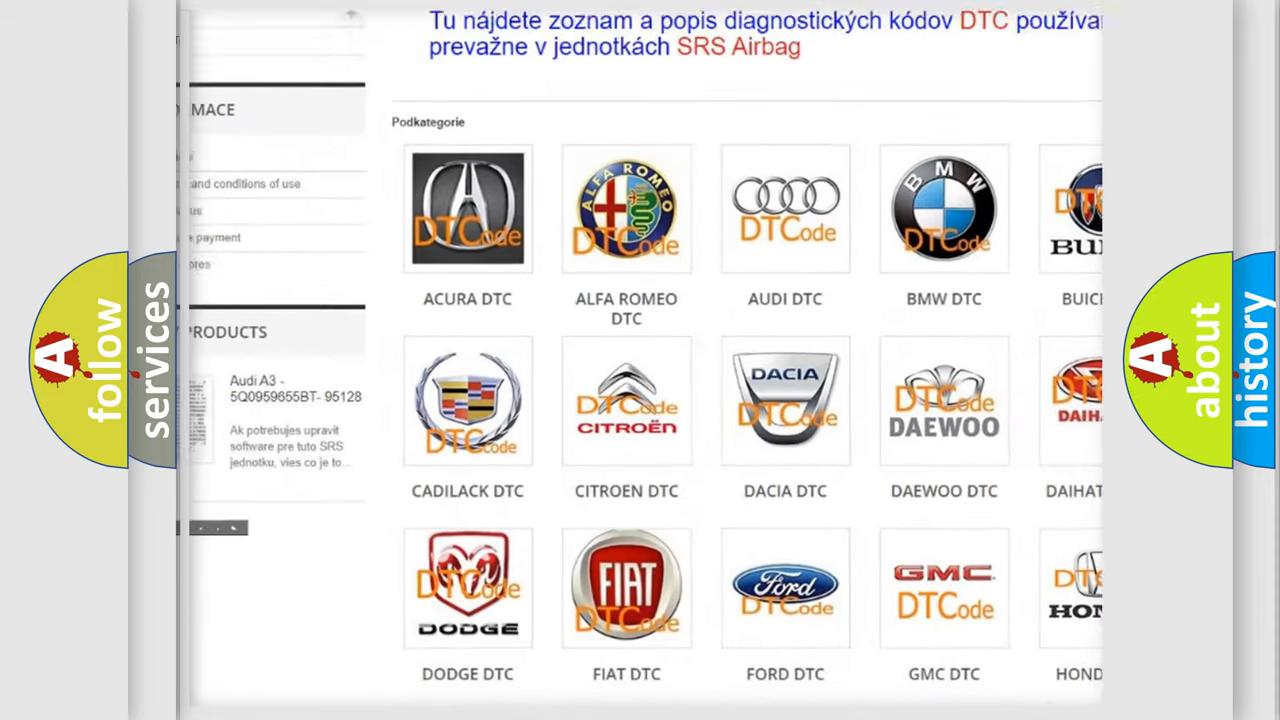
scroll(down, 3)
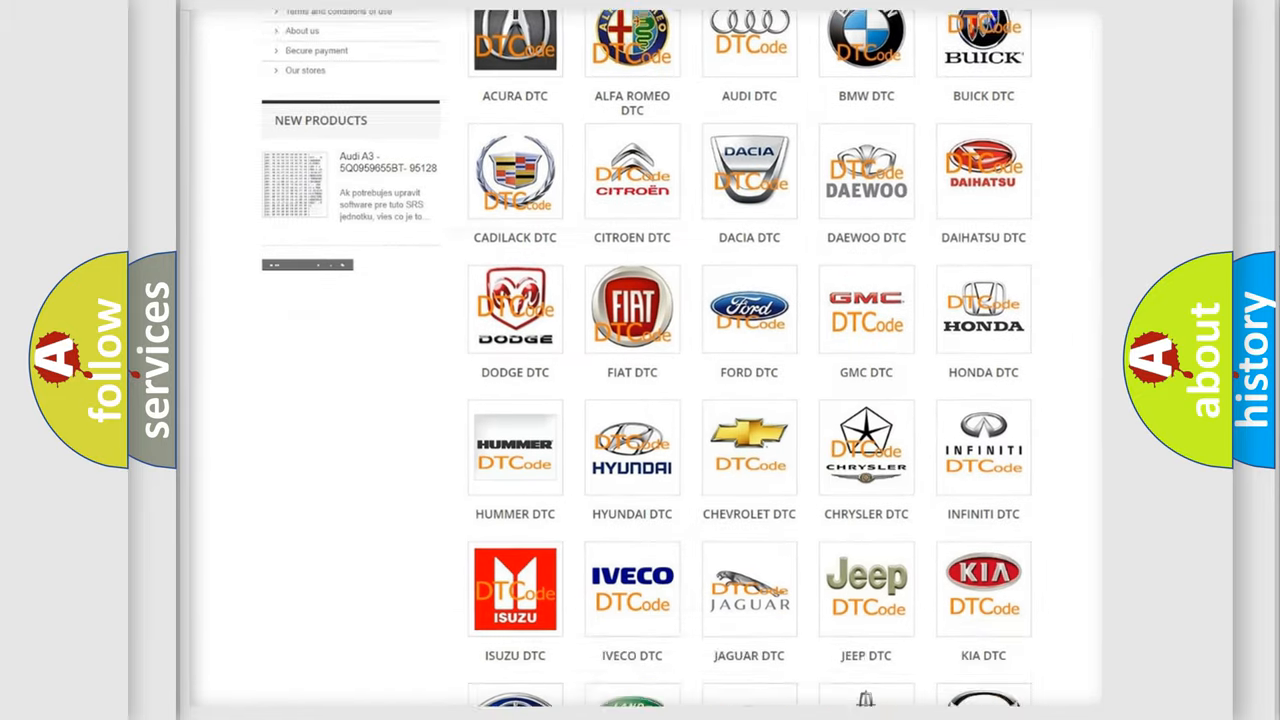
scroll(down, 3)
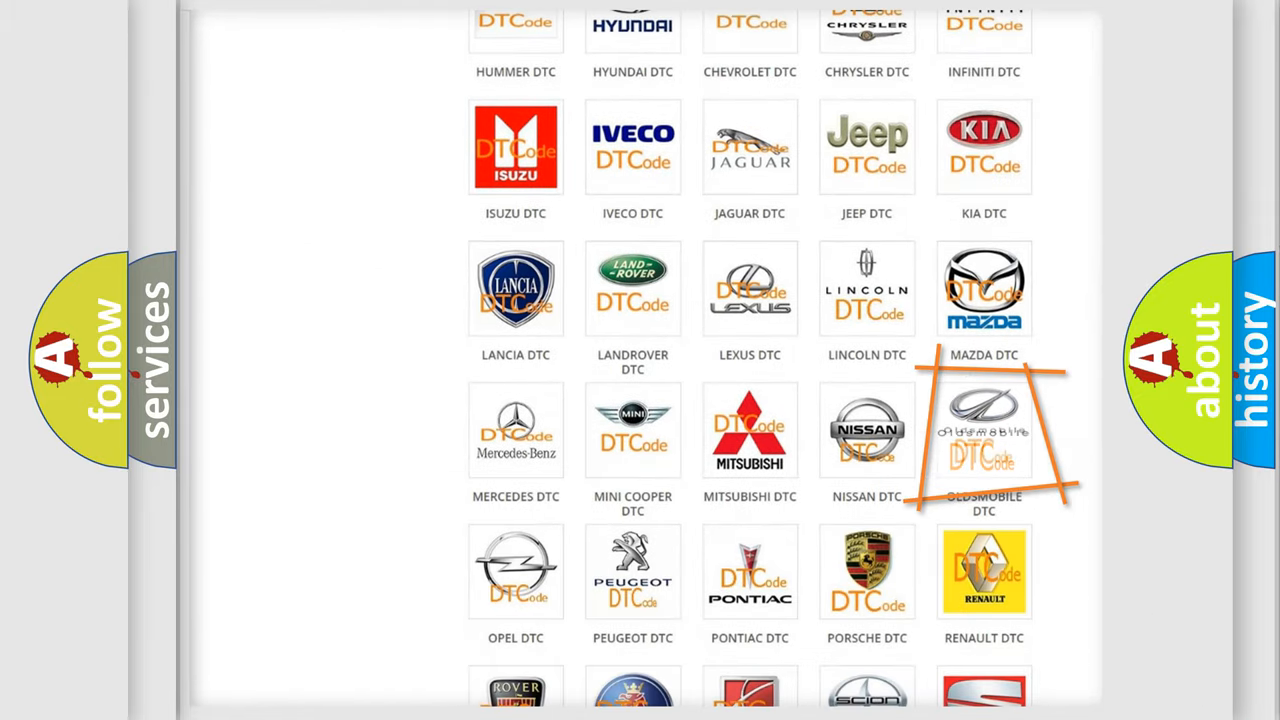